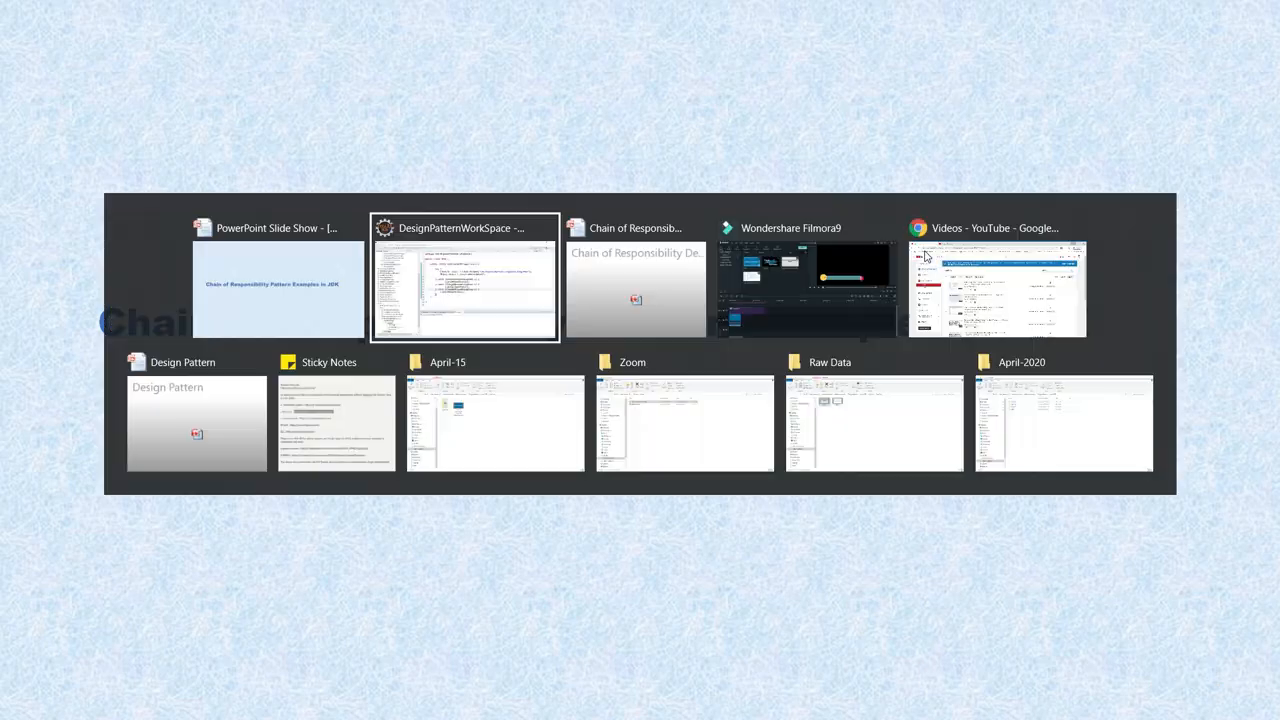
pyautogui.click(464, 280)
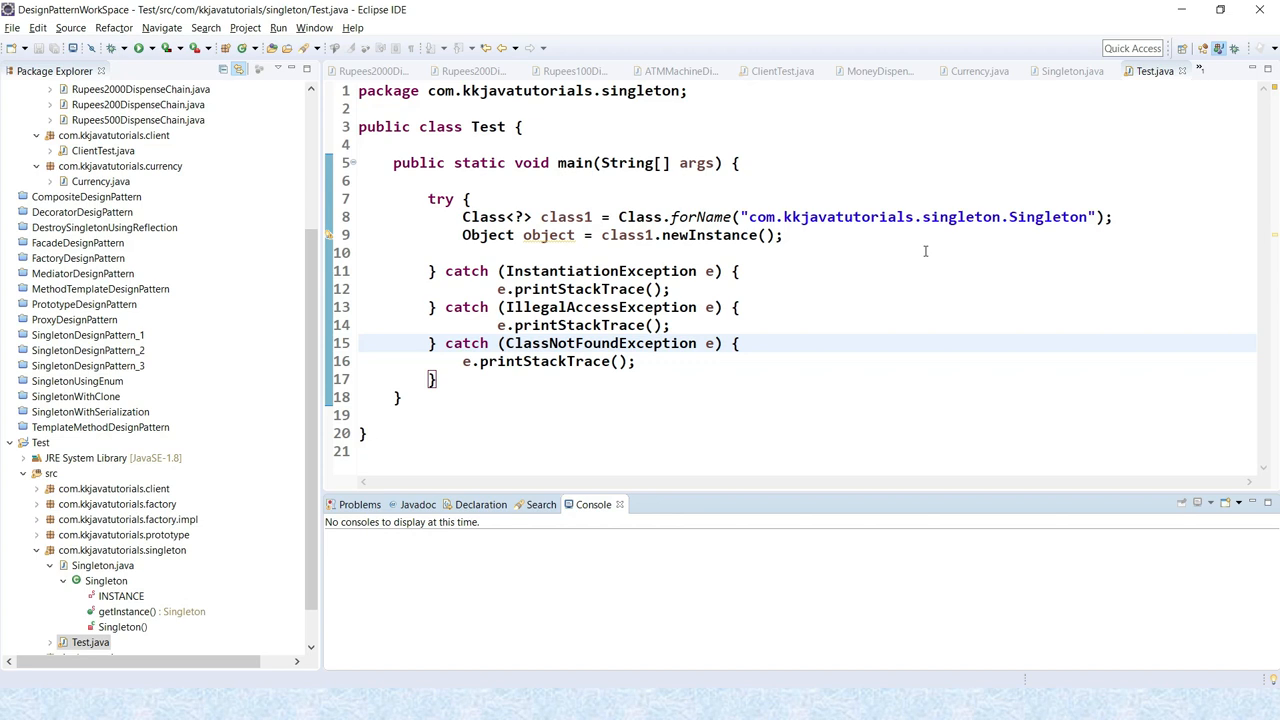
pyautogui.moveTo(972, 158)
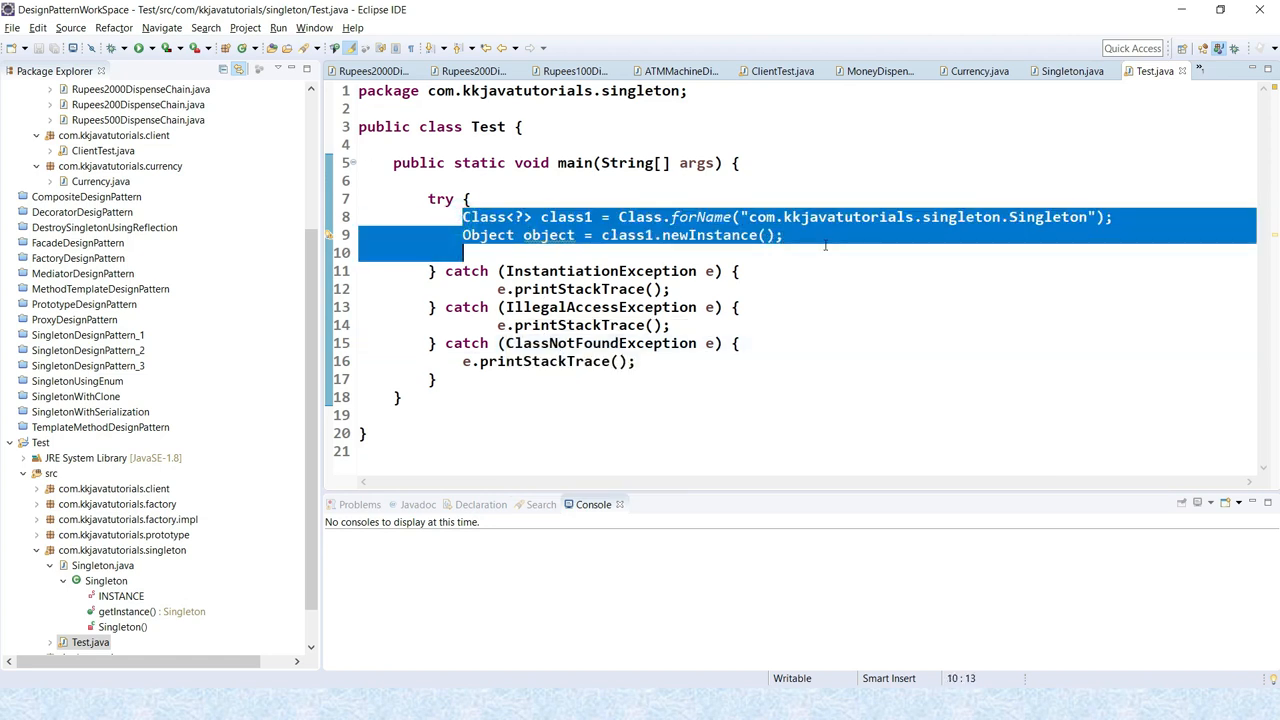
pyautogui.click(636, 272)
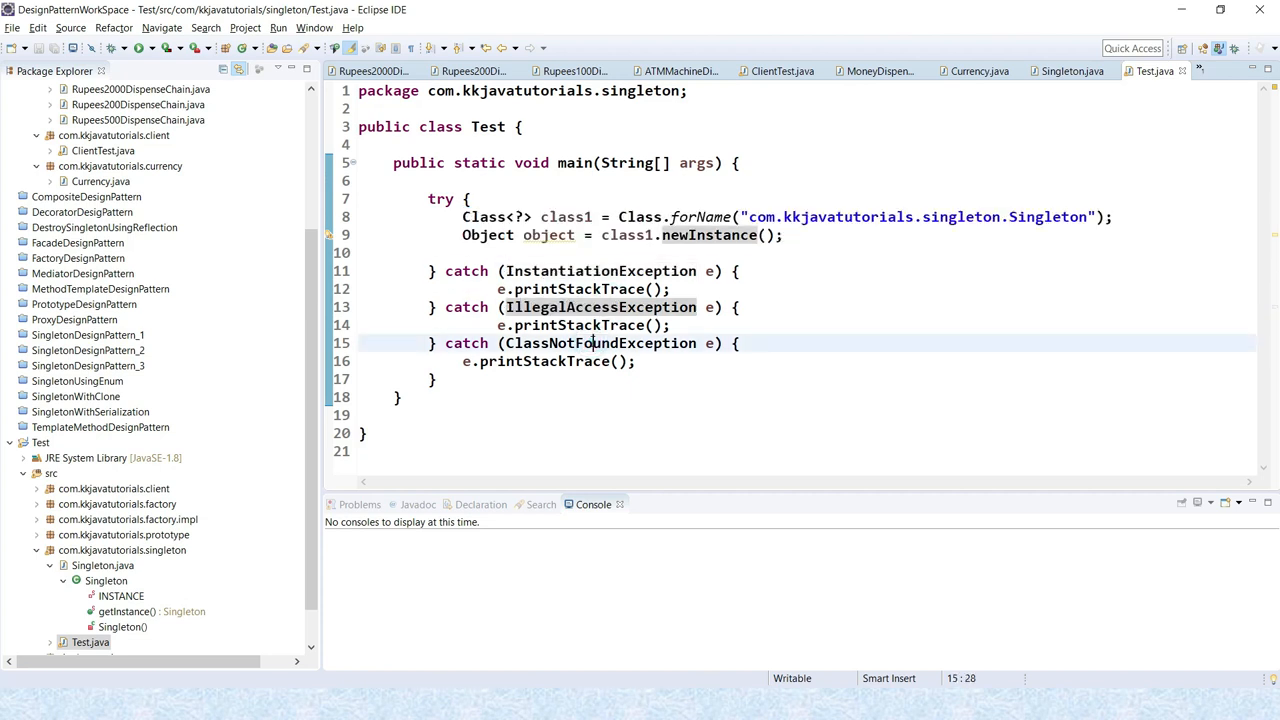
pyautogui.doubleClick(600, 344)
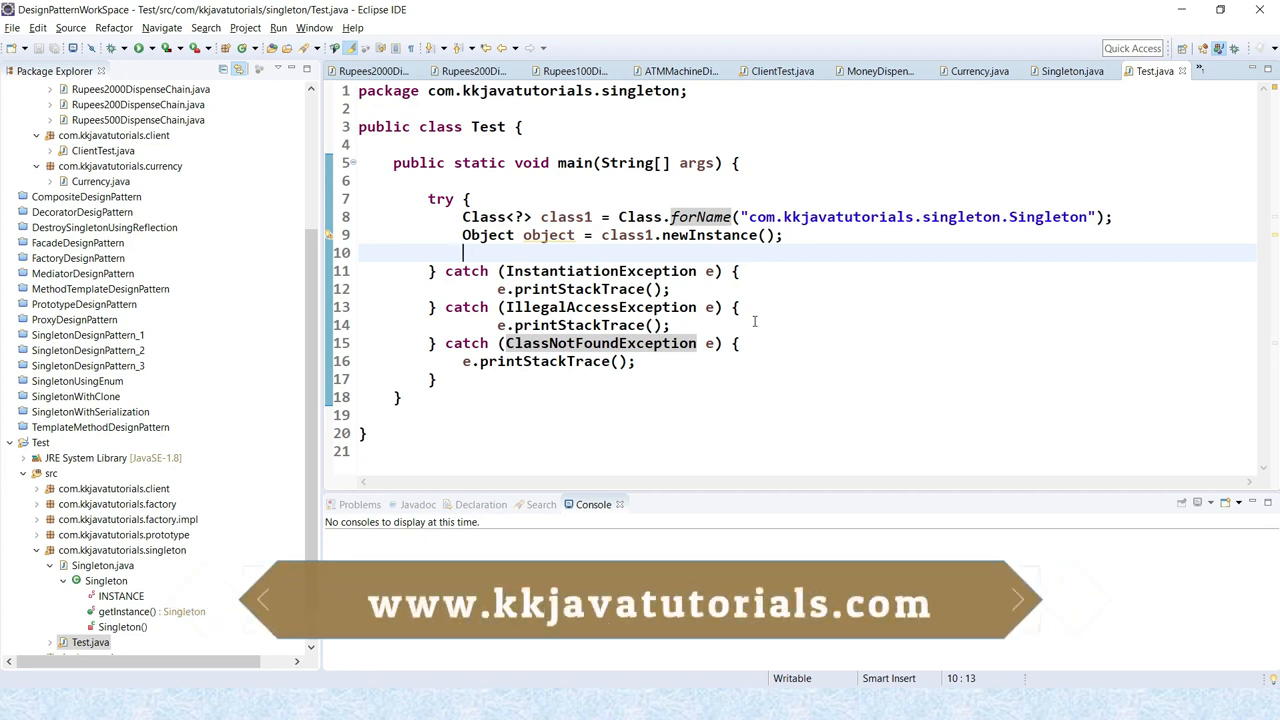
pyautogui.doubleClick(600, 270)
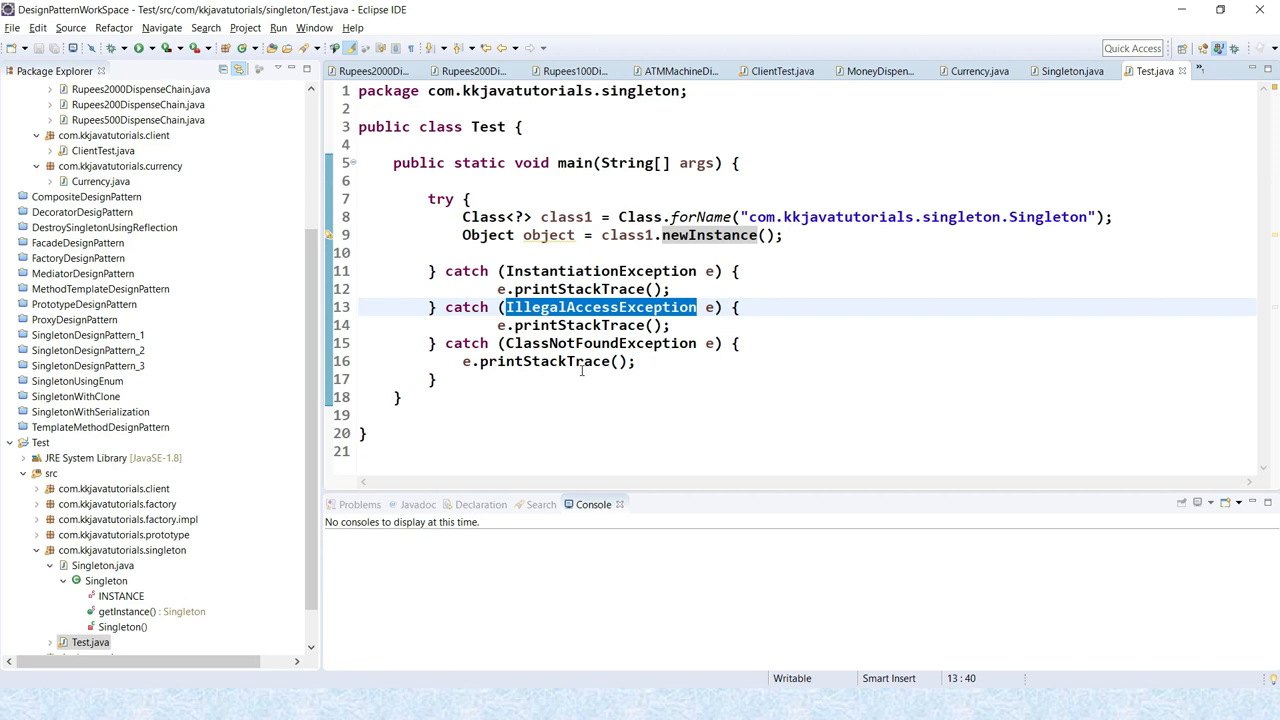
pyautogui.click(532, 344)
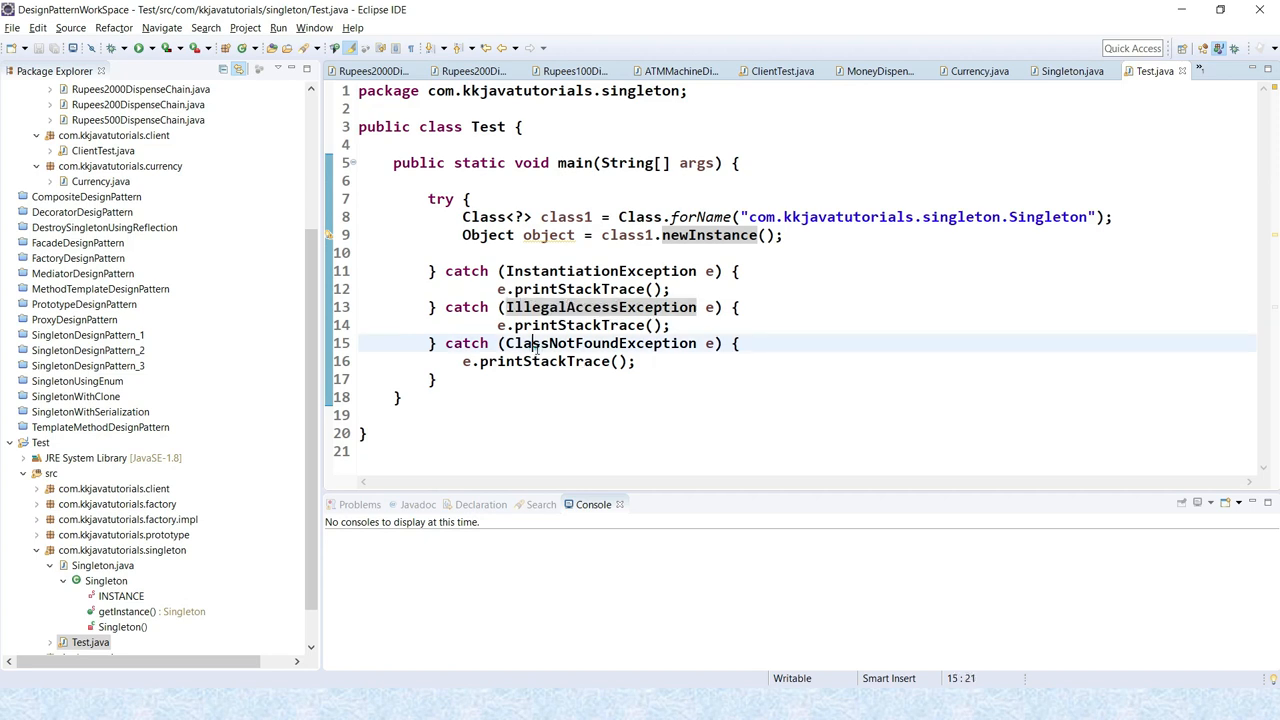